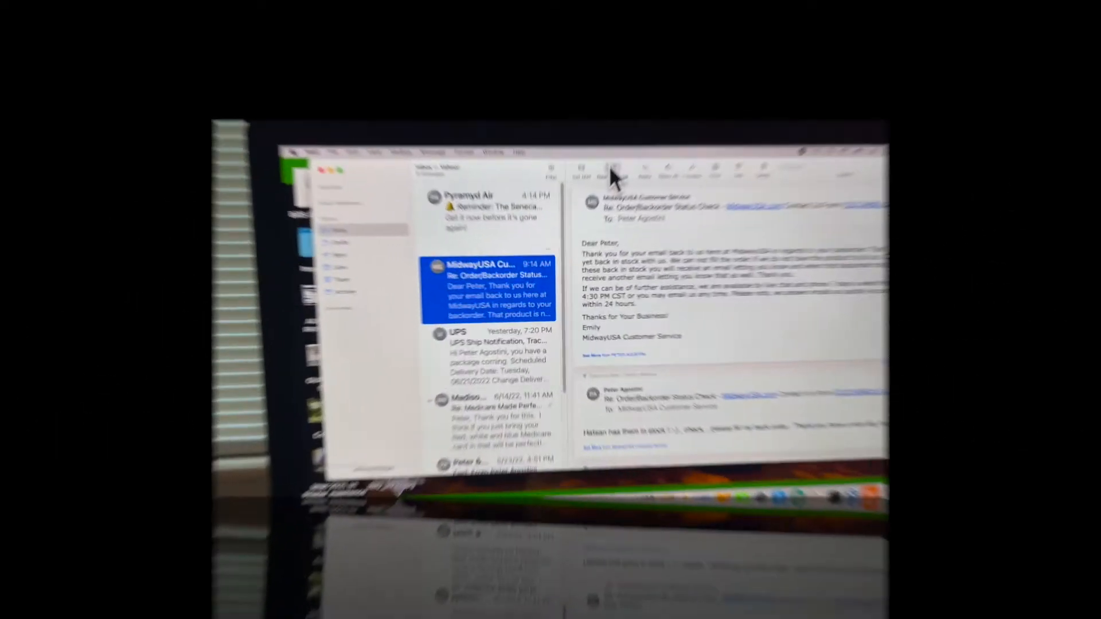
- Start a new blank message and briefly run Edit > Start Dictation, leaving stray words in the To field
left_click(665, 74)
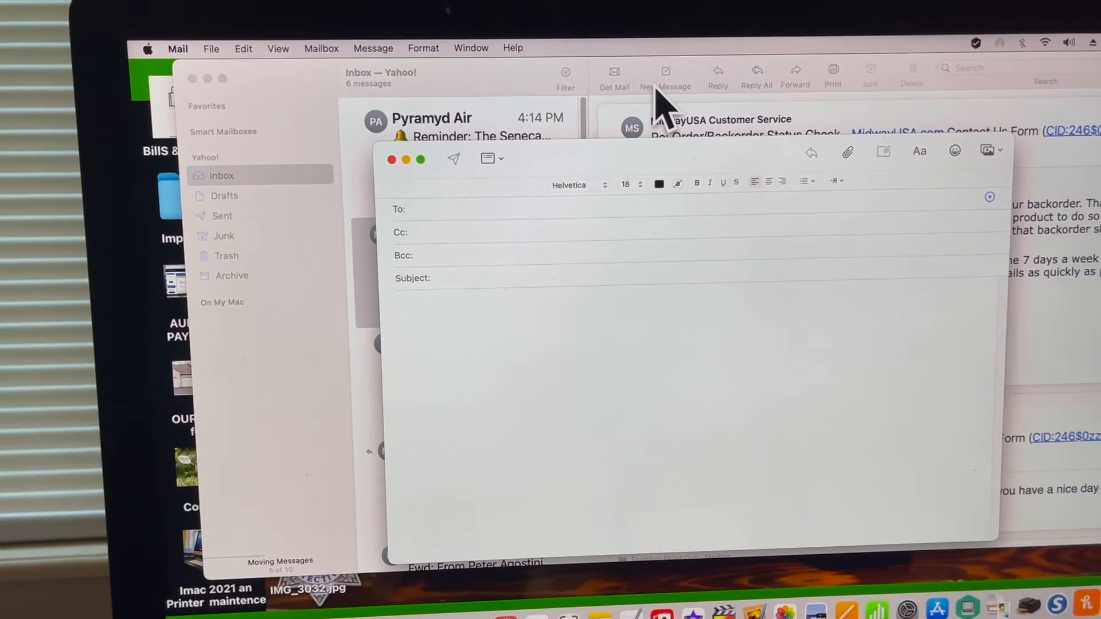
left_click(243, 49)
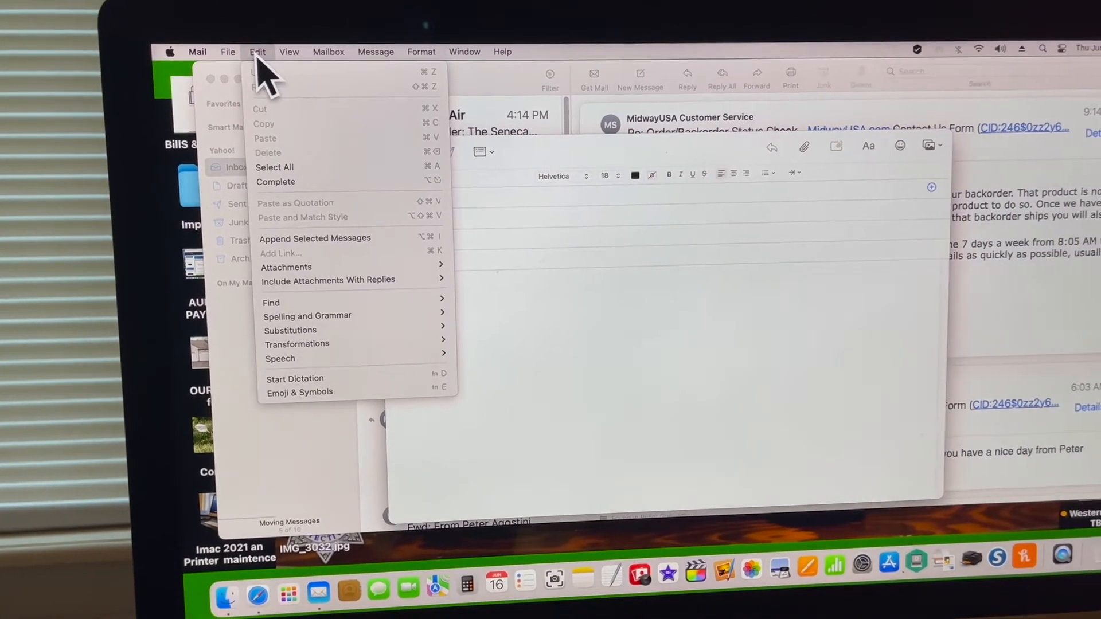
mouse_move(294, 383)
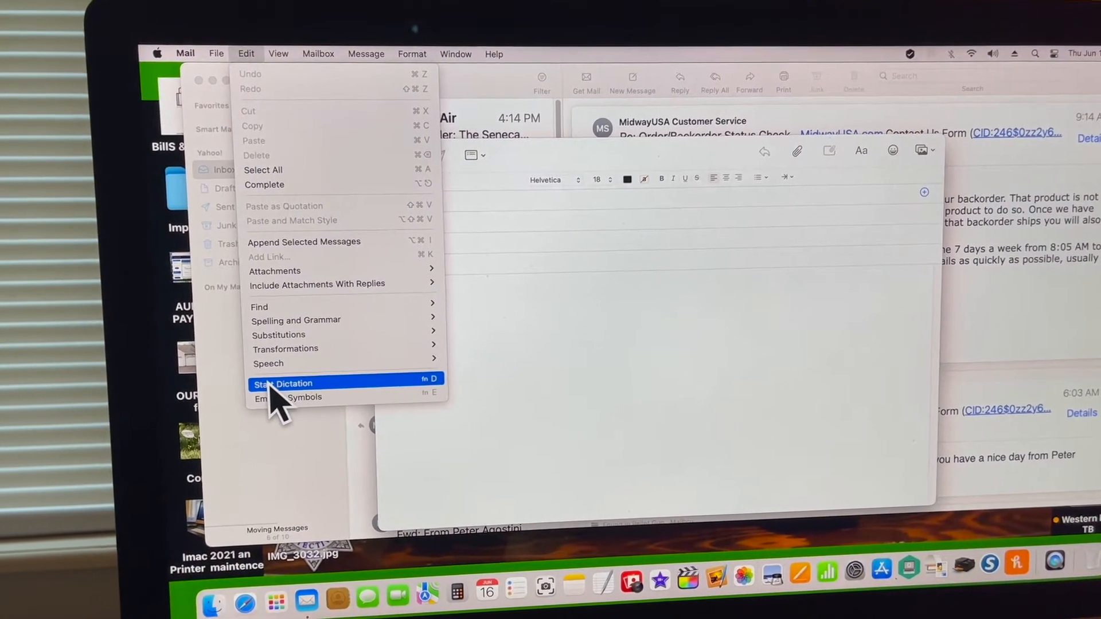
left_click(285, 383)
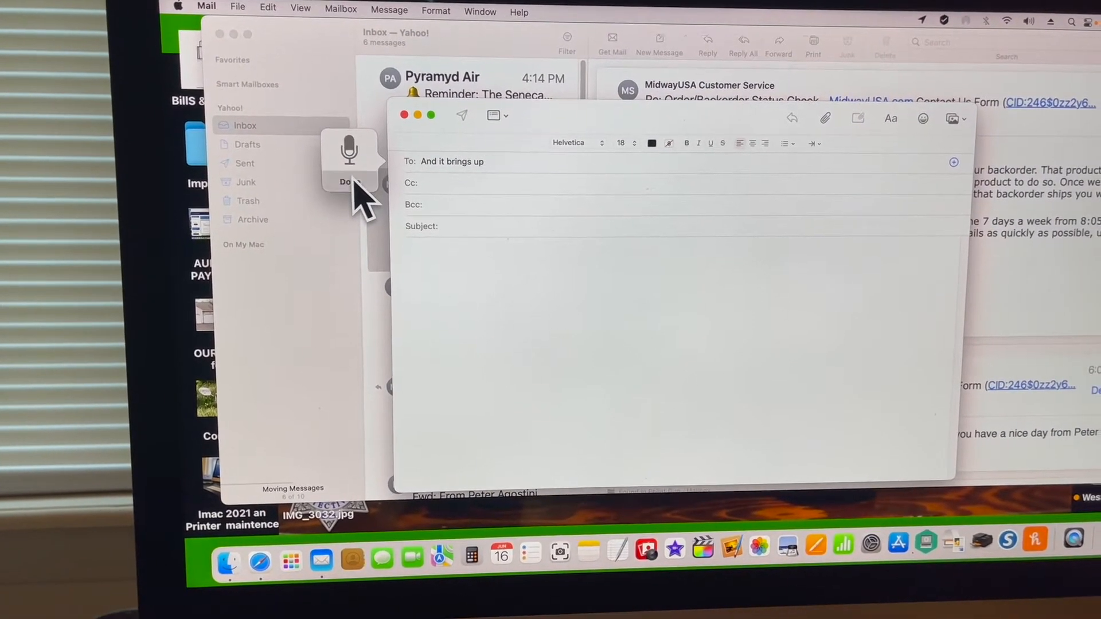
left_click(349, 181)
type("p")
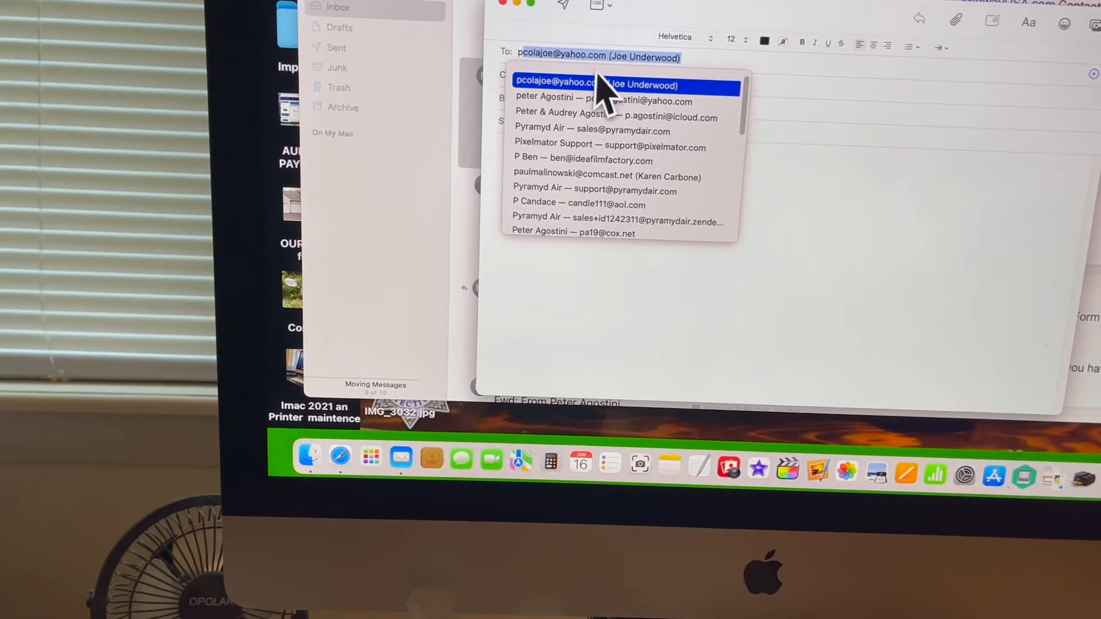
- Address the message to the saved contact chosen from the To field suggestions
left_click(562, 113)
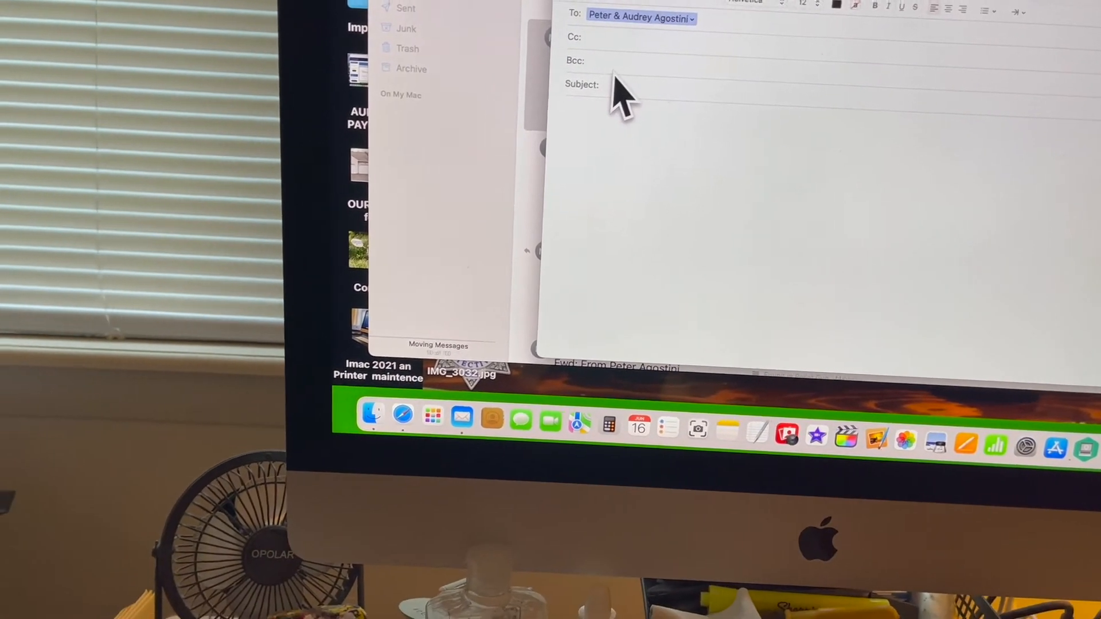
- Enter 'test' as the message subject
type("test")
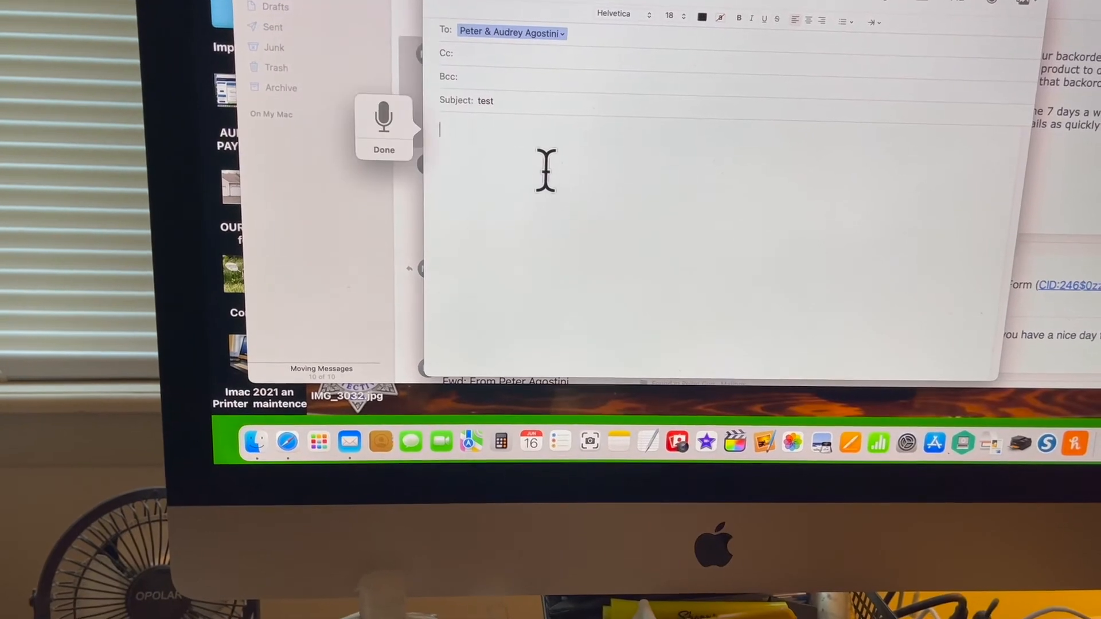
- Dictate the body: 'Hi Georg… this is a test email for my channel', ending with misheard 'JD kept 26 just do the Church of'
type("Hi George how are you today I hope you're doing")
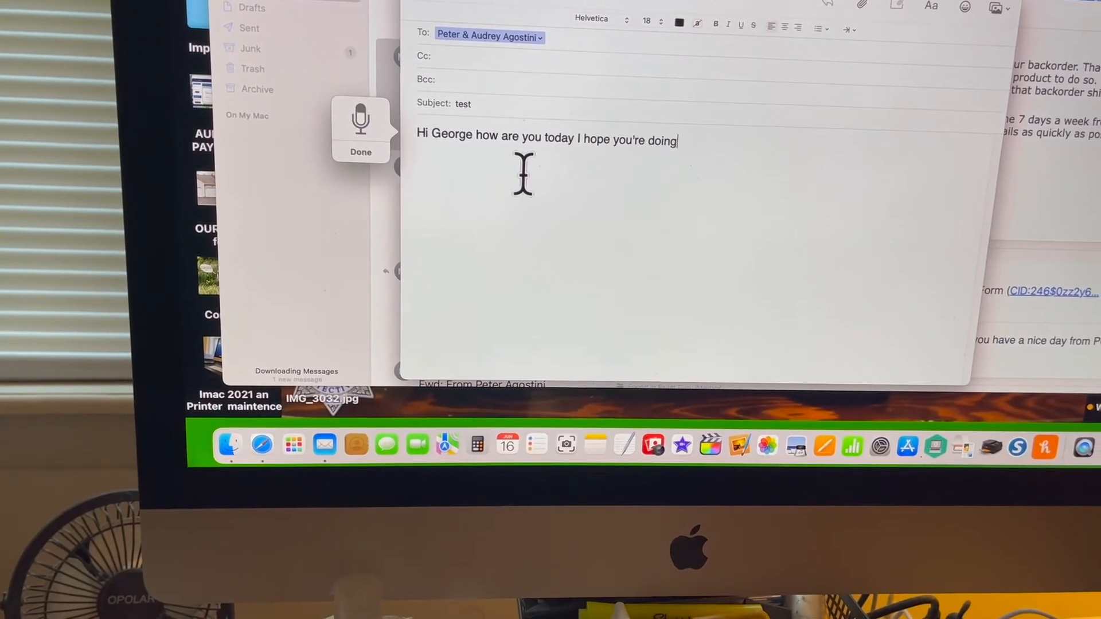
type("fine this is a")
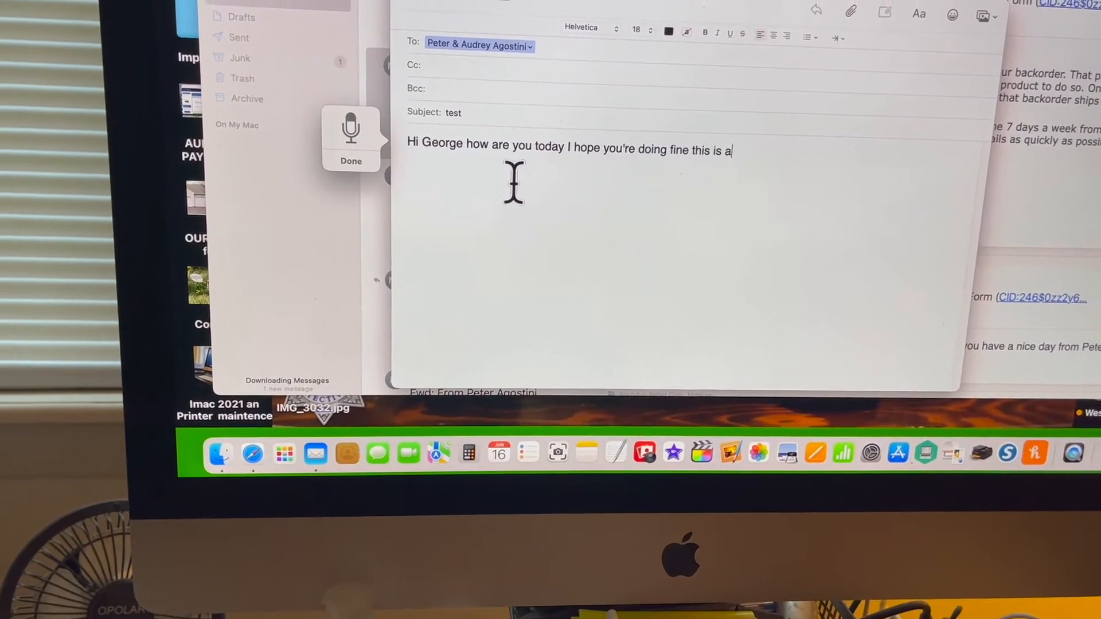
type("test email for my channel")
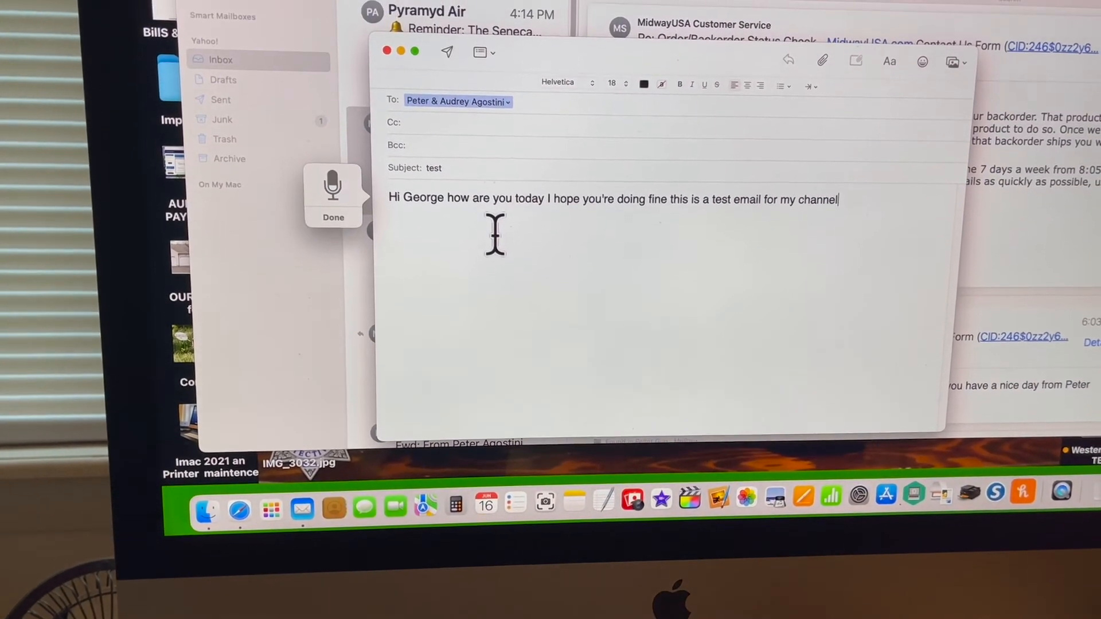
type("JD kept 26")
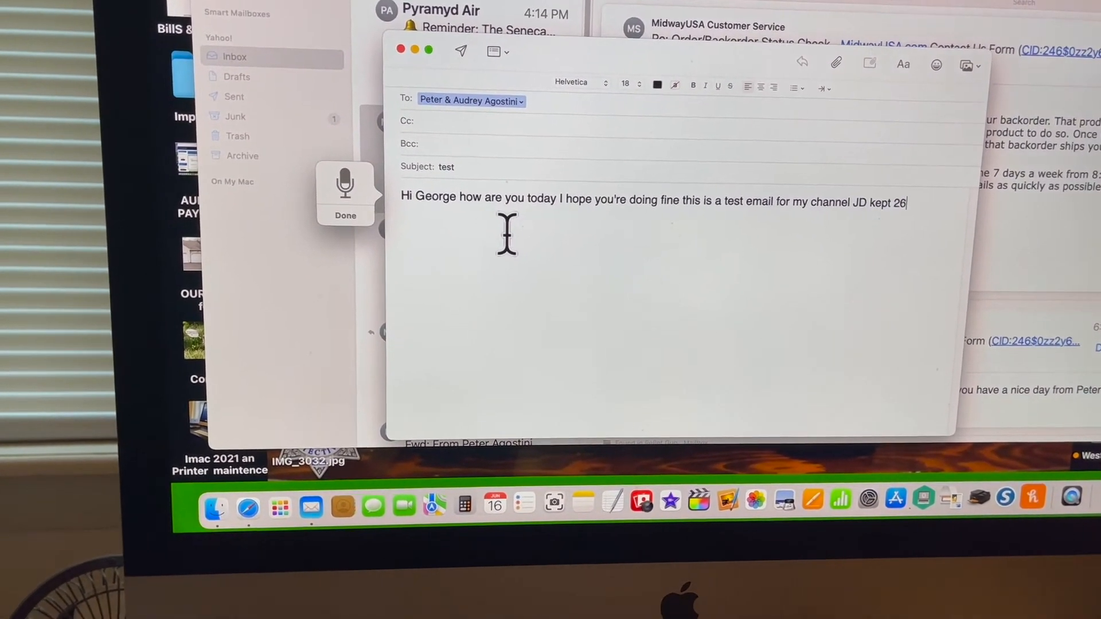
type("just do the Church of")
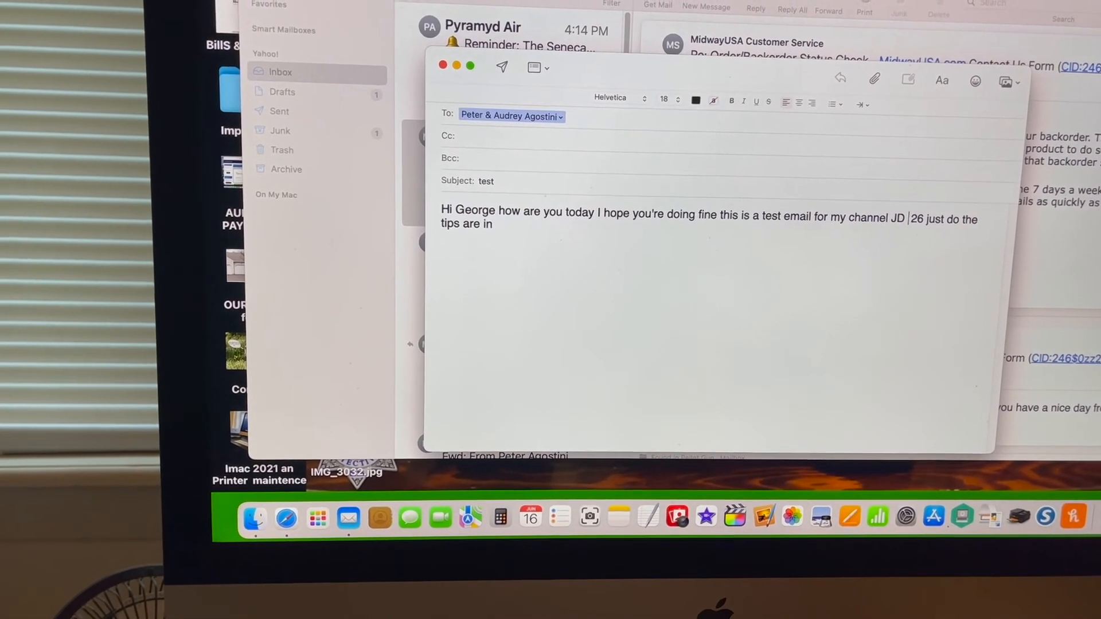
- Replace the misheard word after JD with 'cap' so the body reads 'JDcap 26'
type("cap")
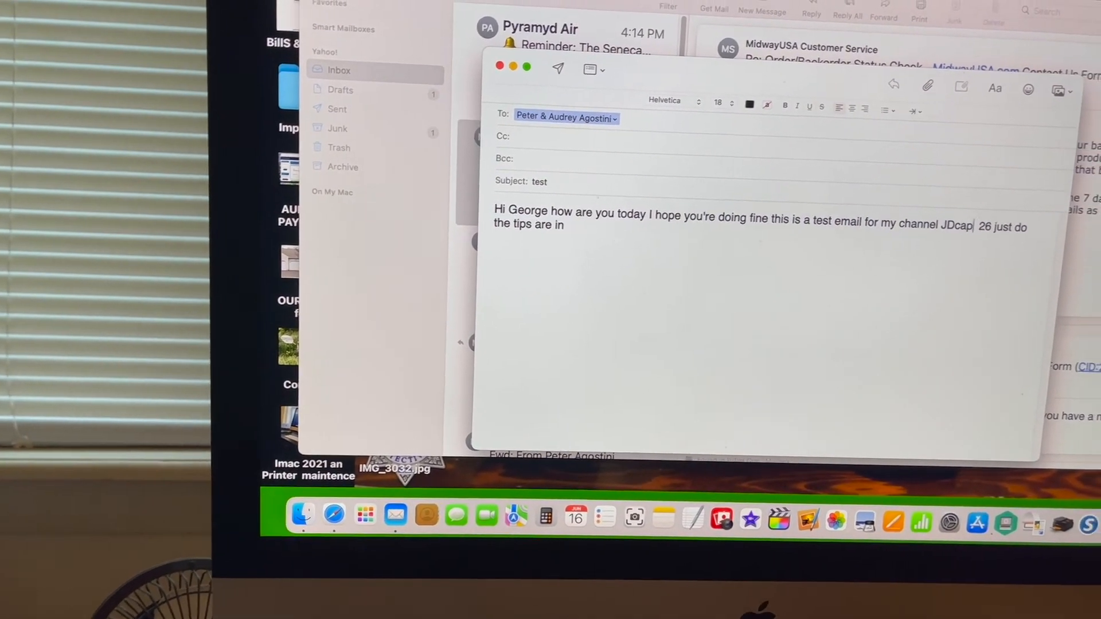